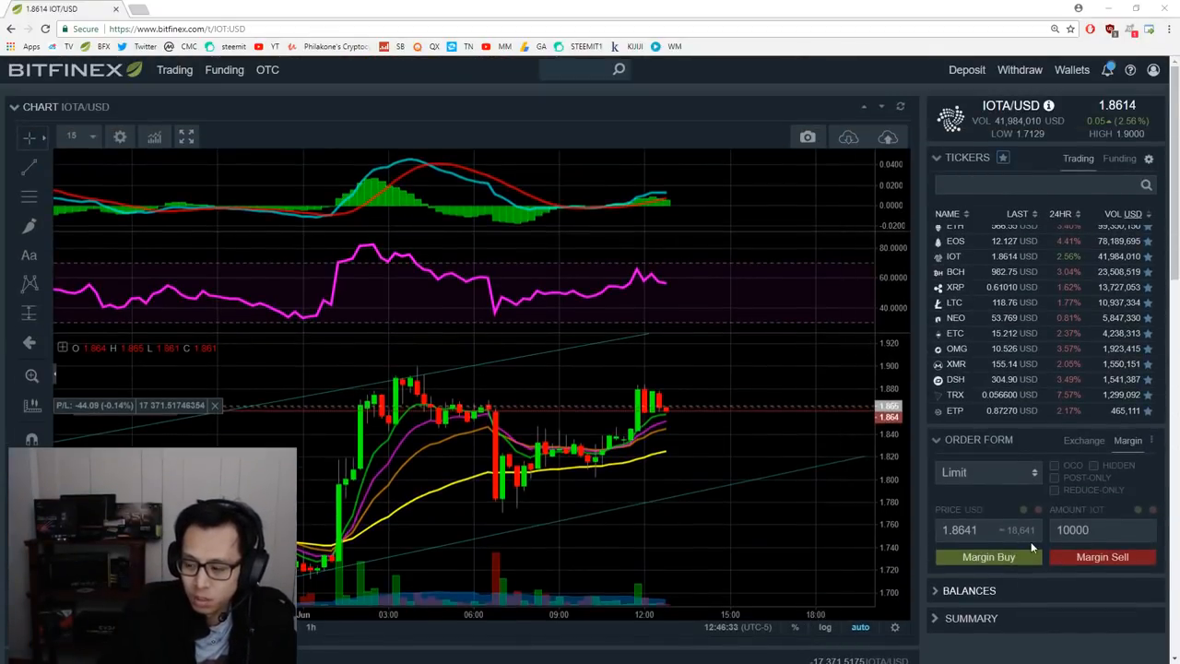
# - Scroll to Positions and enter 20000 IOTA as the margin order amount
pyautogui.scroll(-3)
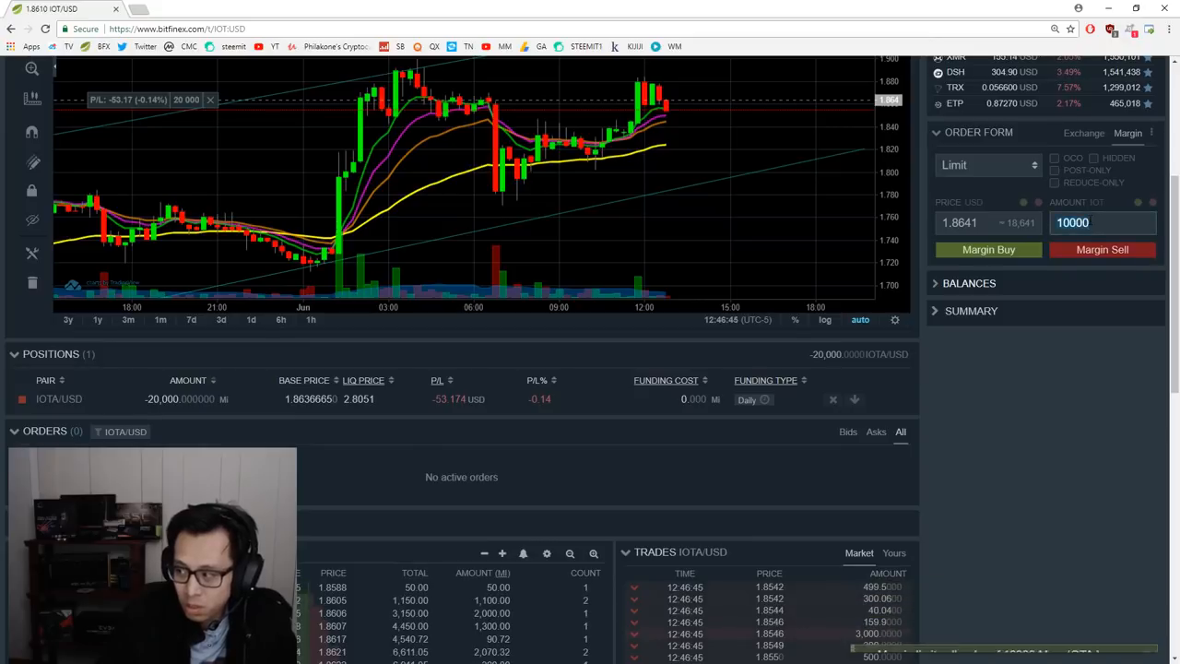
pyautogui.write('20')
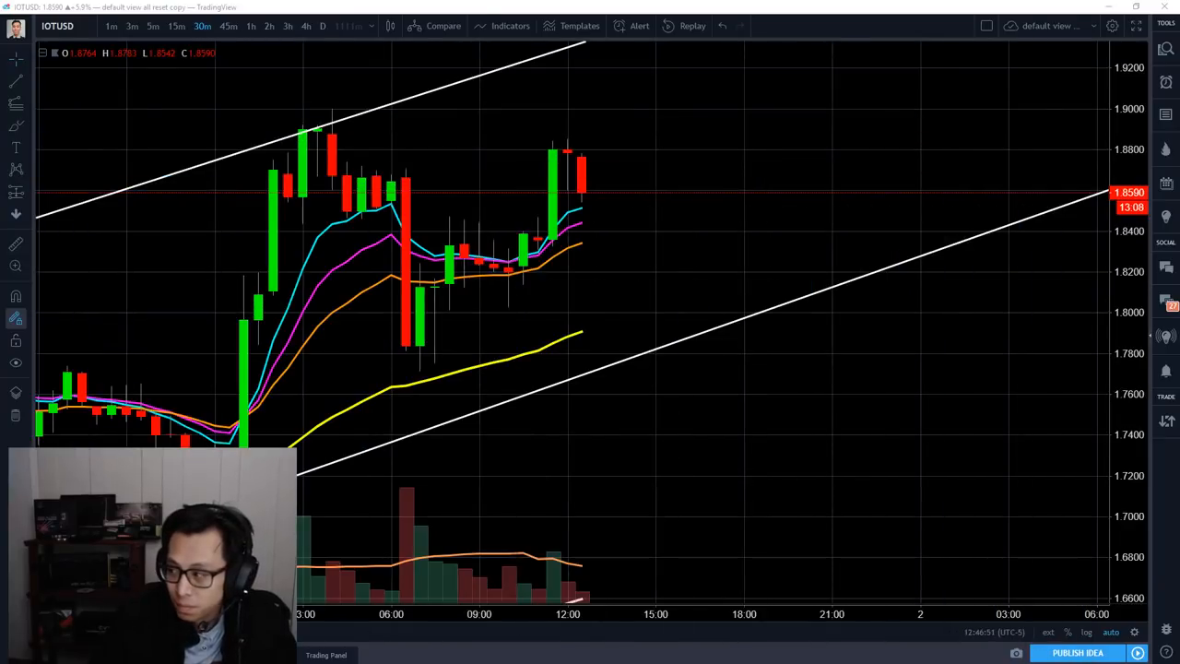
pyautogui.moveTo(618, 253)
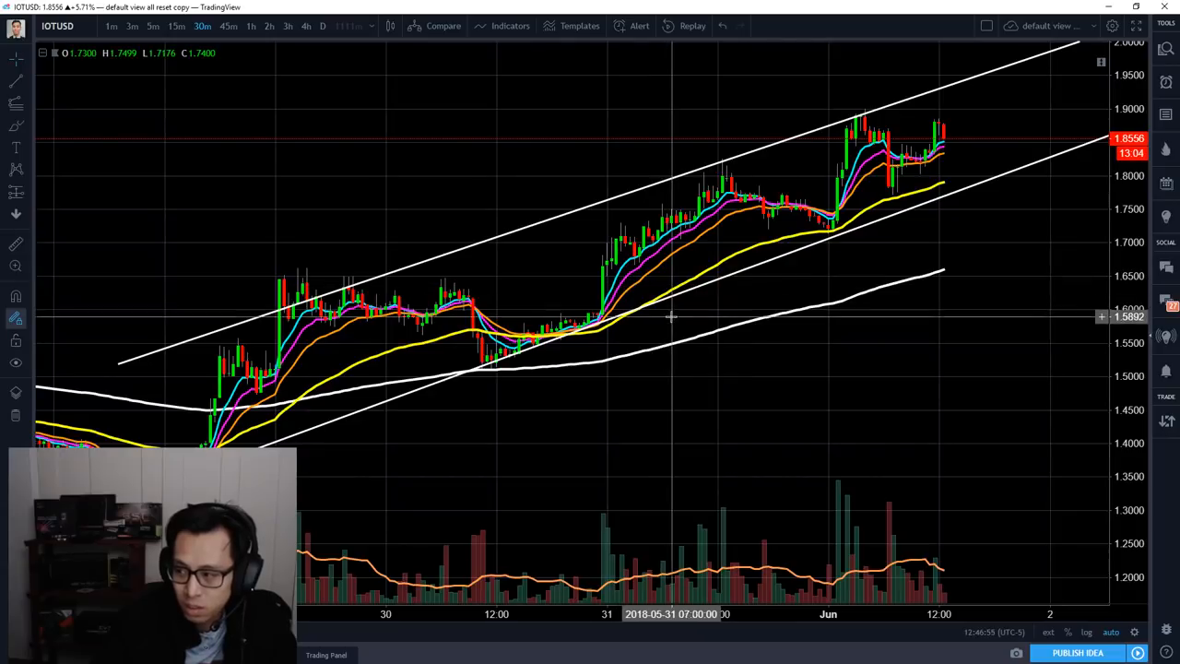
pyautogui.moveTo(48, 98)
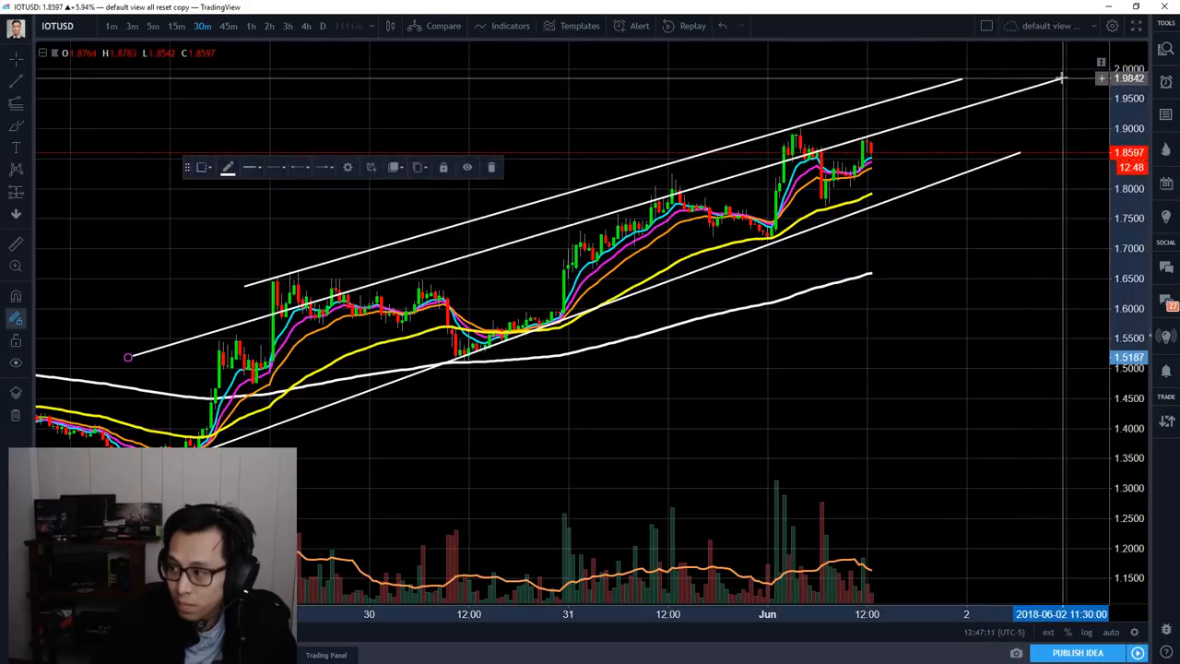
# - Drag the upper IOTUSD channel trendline's right end higher, to about 2.04
pyautogui.moveTo(1060, 78); pyautogui.dragTo(964, 81)
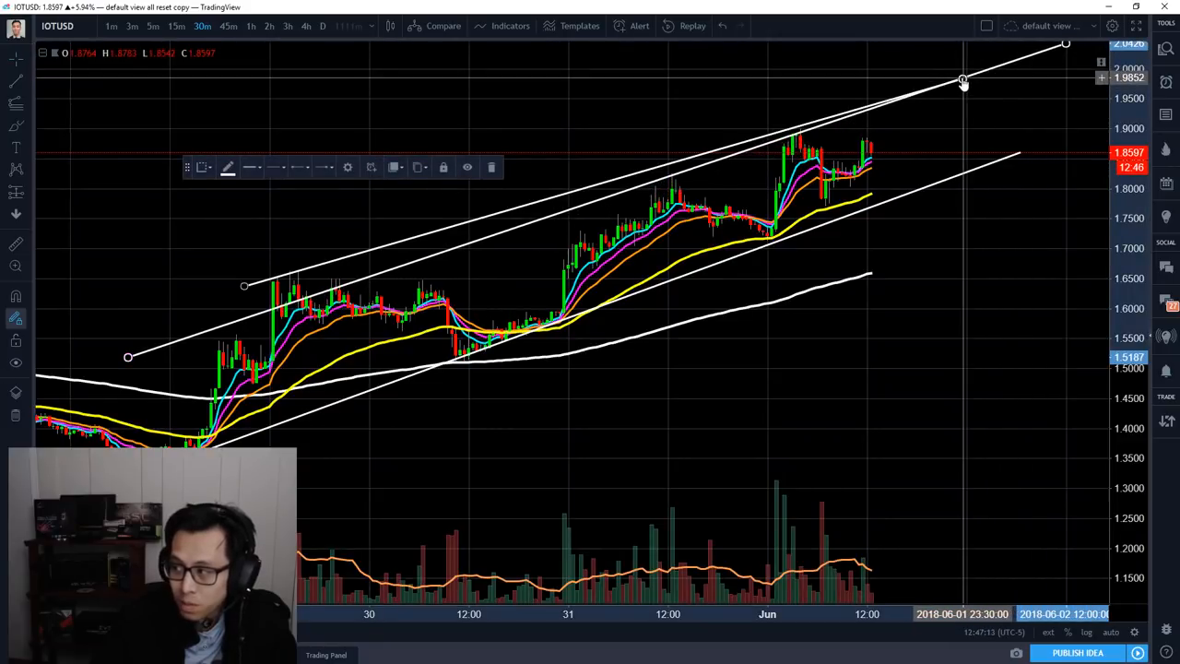
pyautogui.moveTo(964, 79); pyautogui.dragTo(1051, 98)
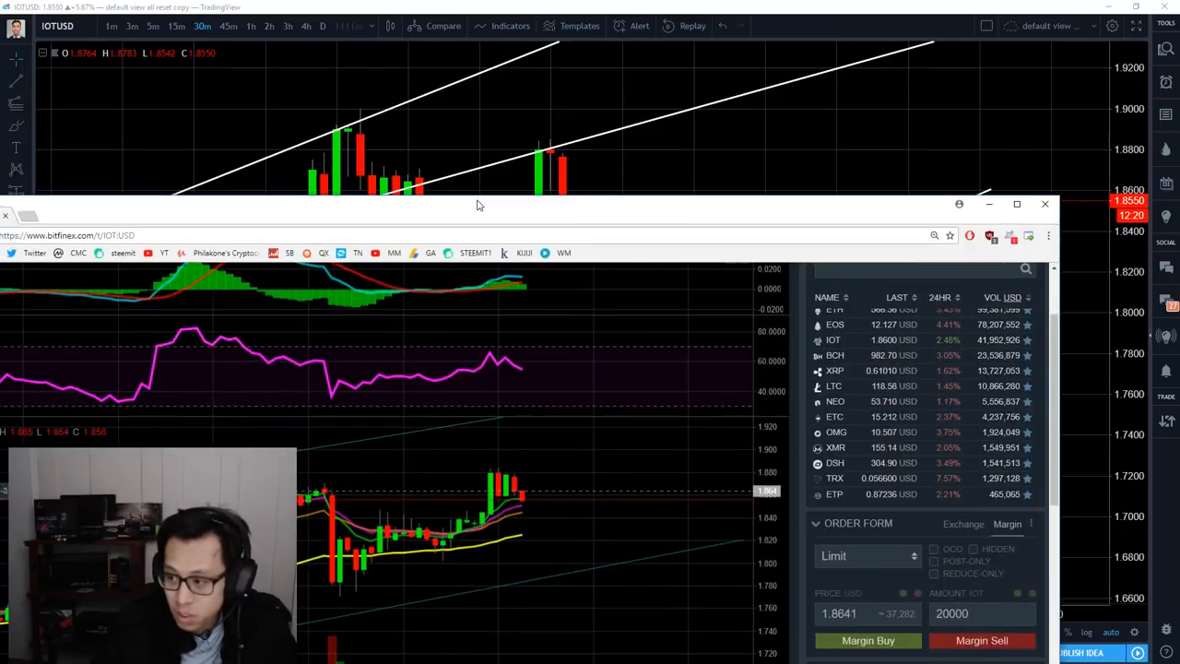
# - Place margin limit buys at 1.8415: three for 5000 IOTA and one for 4999.99 IOTA
pyautogui.click(1016, 204)
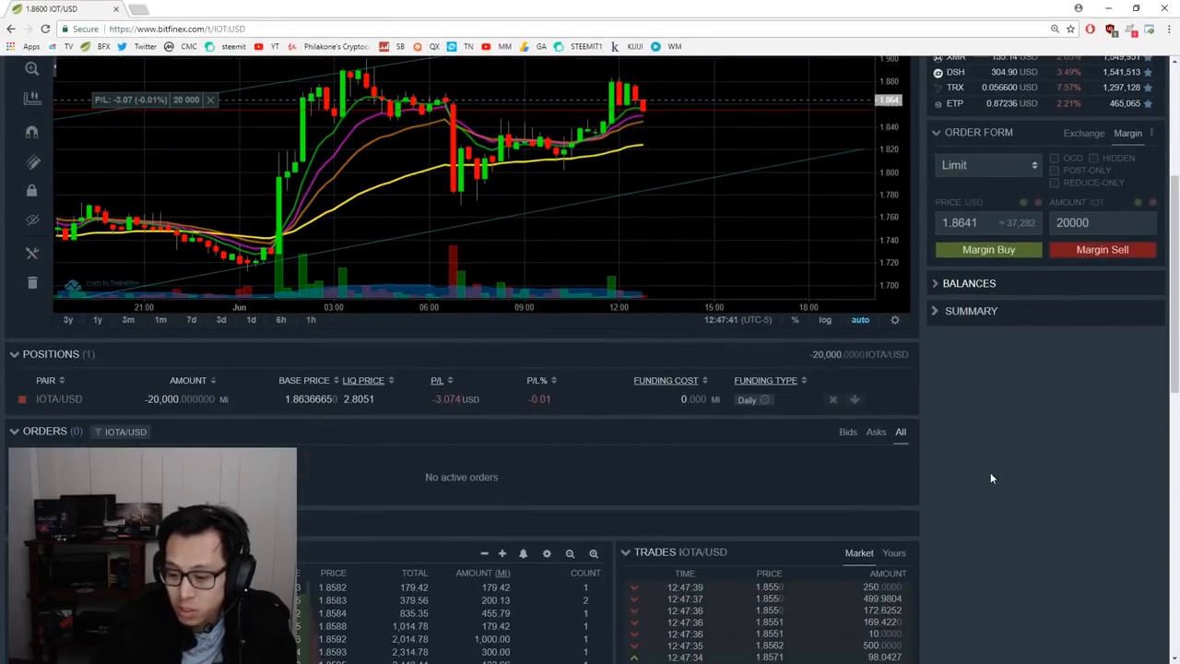
pyautogui.scroll(-3)
pyautogui.write('1.8415')
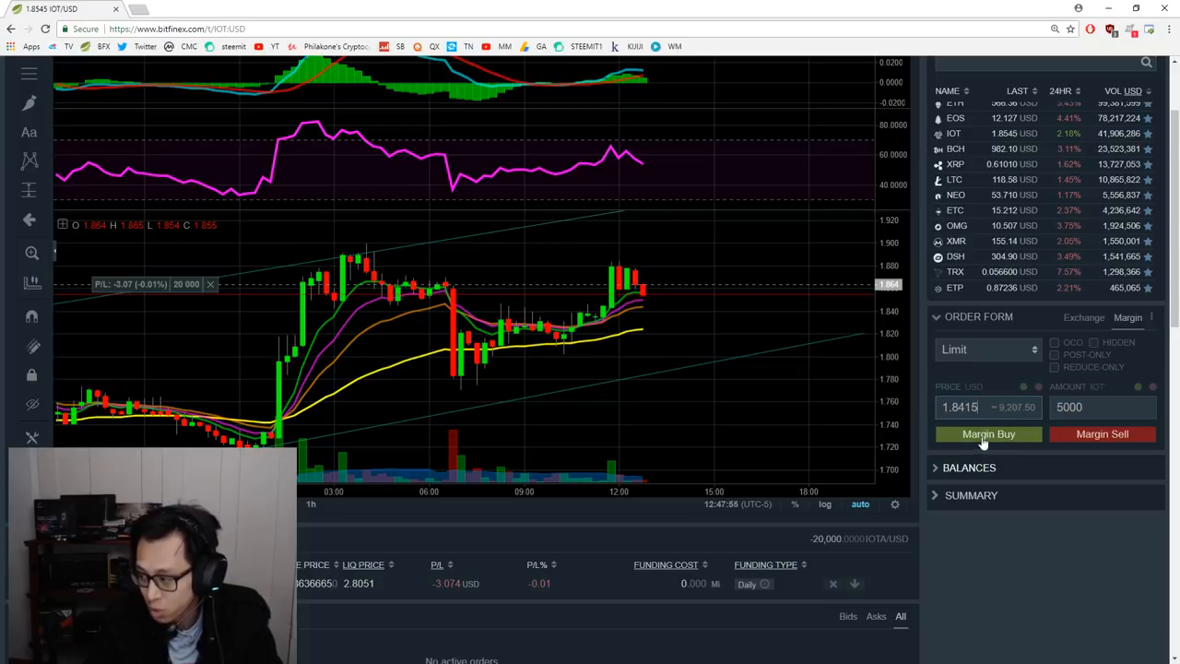
pyautogui.click(989, 433)
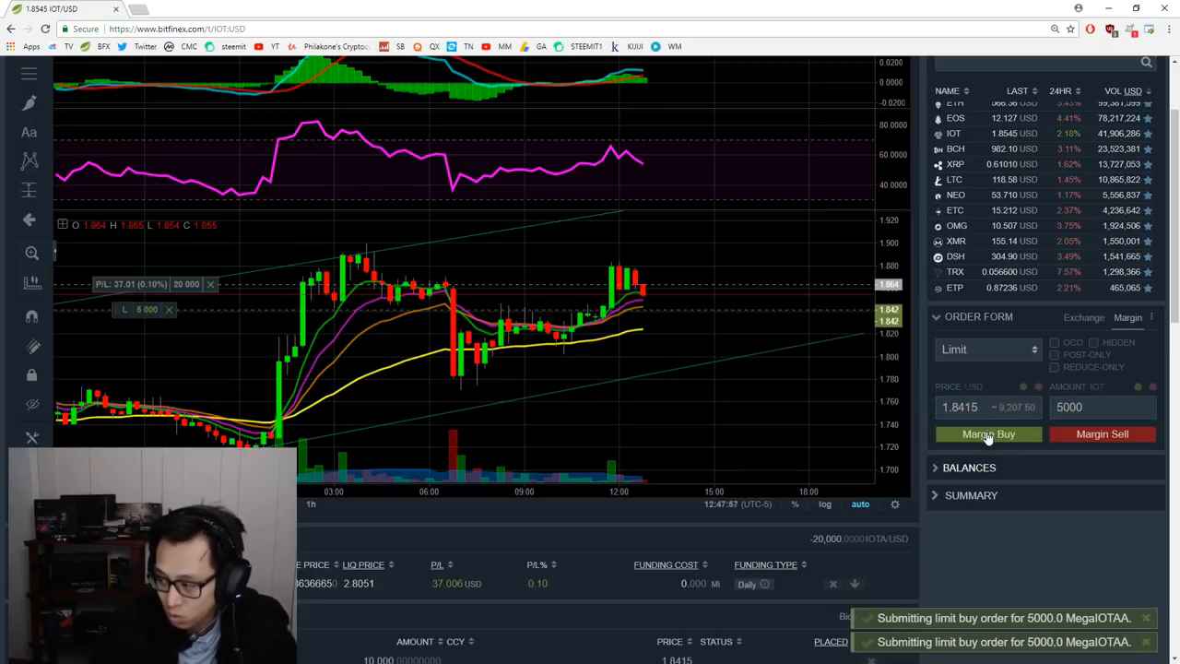
pyautogui.write('4')
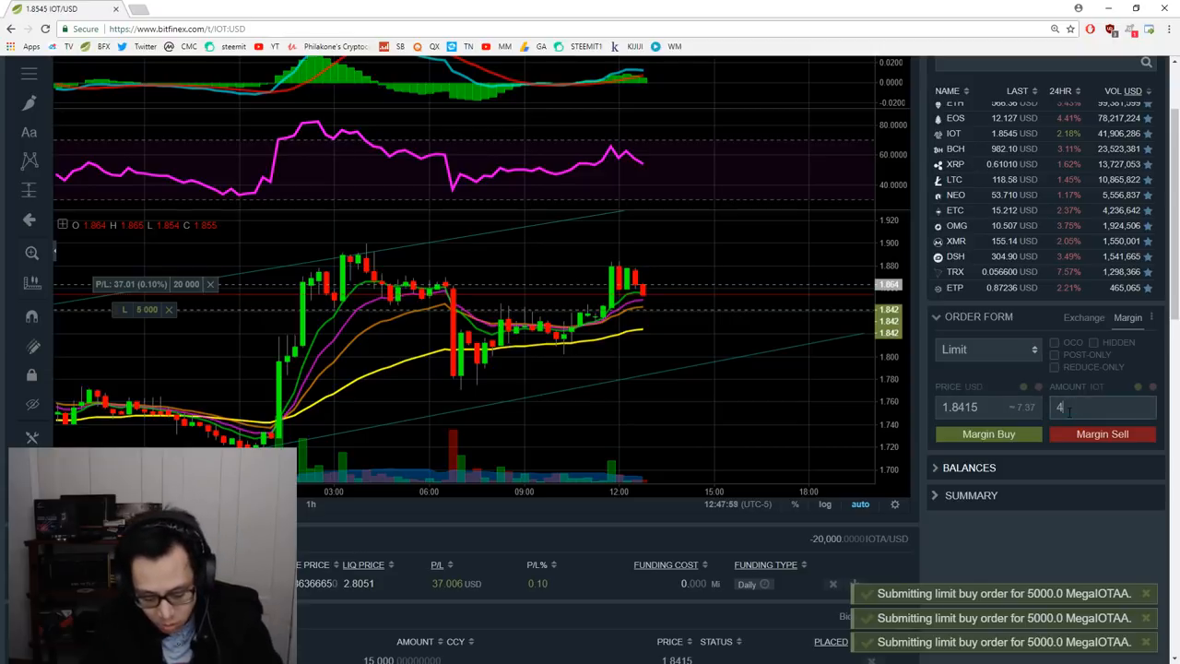
pyautogui.write('999.99')
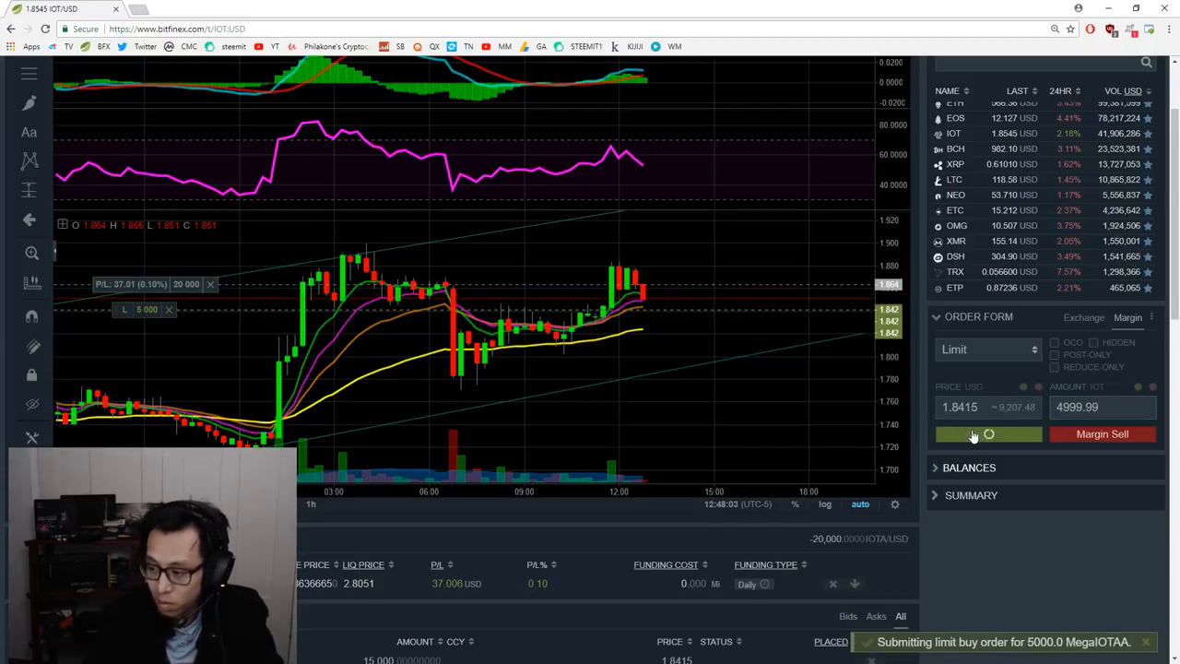
pyautogui.click(989, 433)
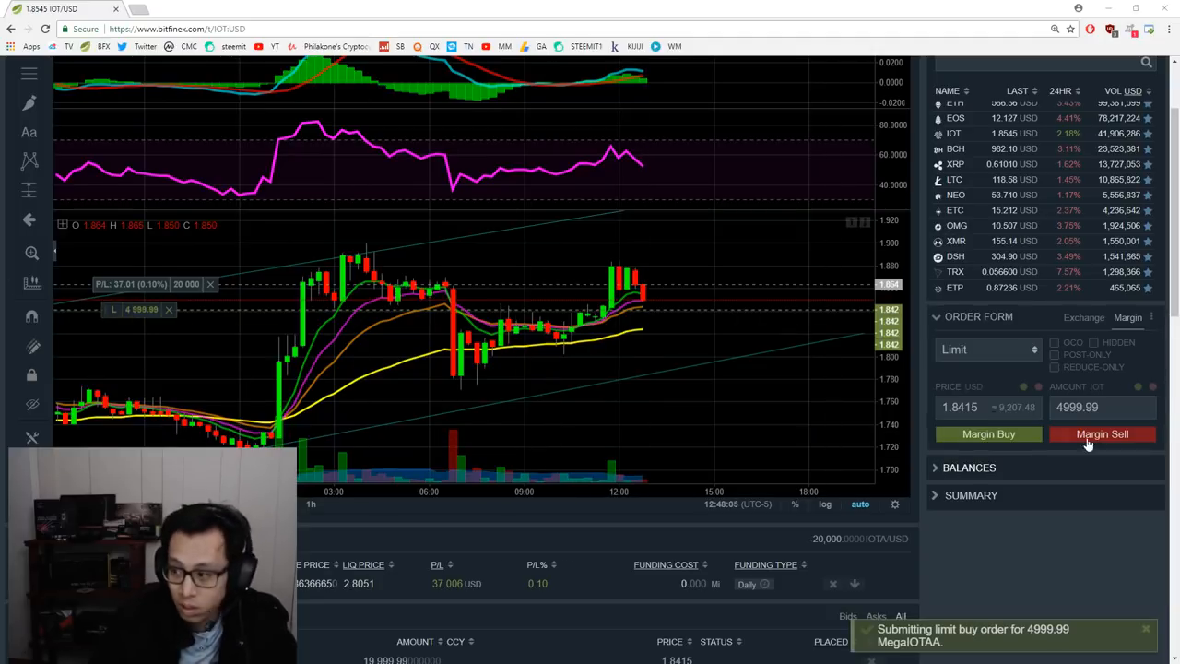
pyautogui.click(71, 136)
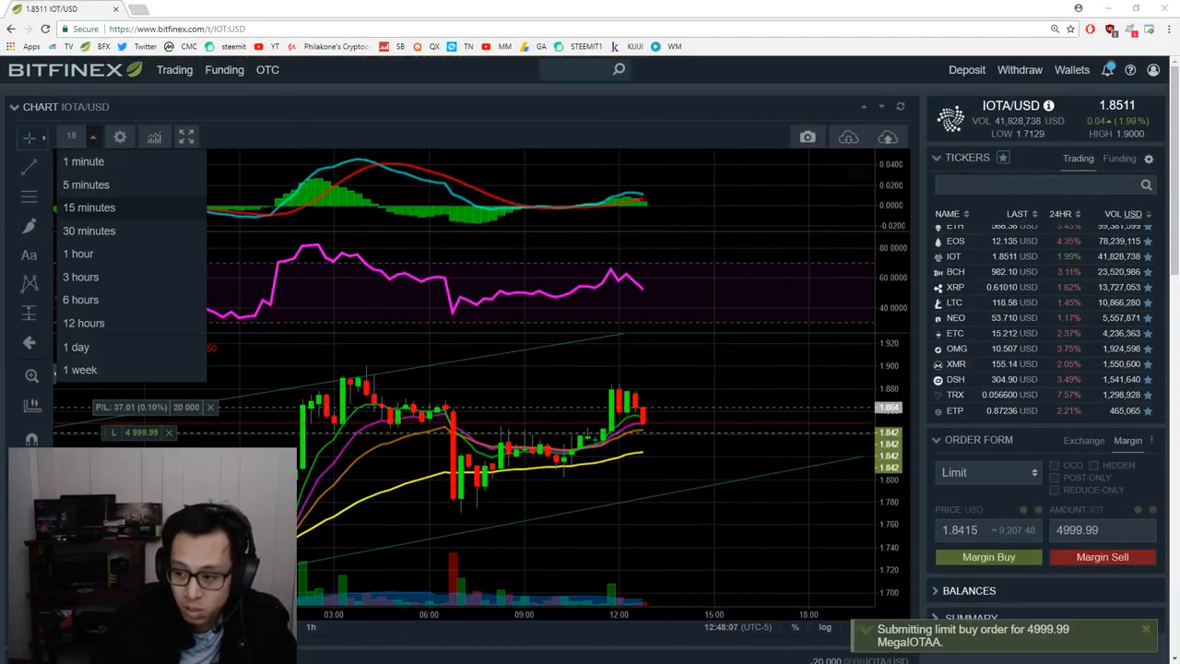
# - Switch the chart to 5-minute candles and start editing a 5000 IOTA buy order
pyautogui.click(85, 184)
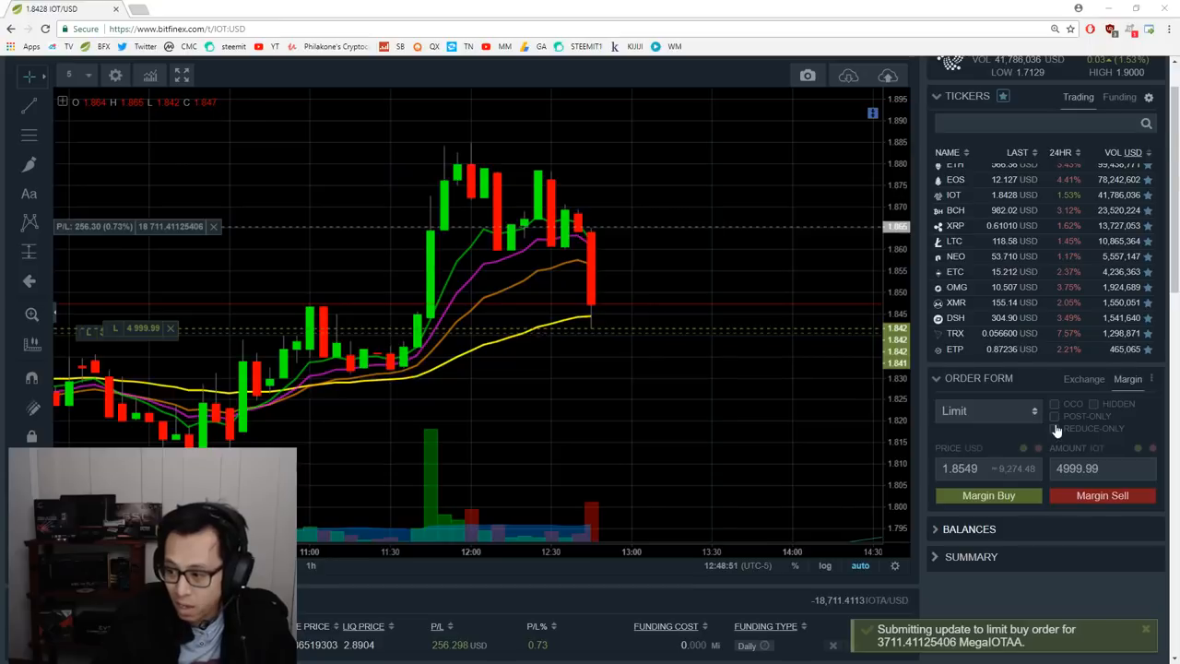
pyautogui.scroll(-3)
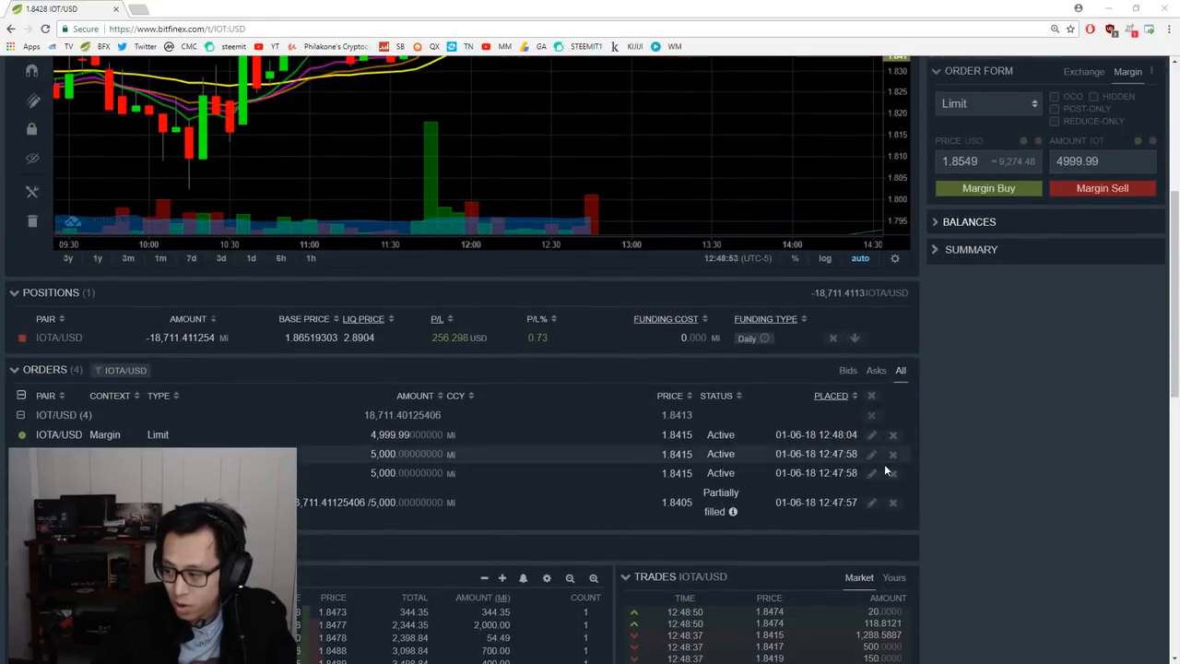
pyautogui.click(871, 454)
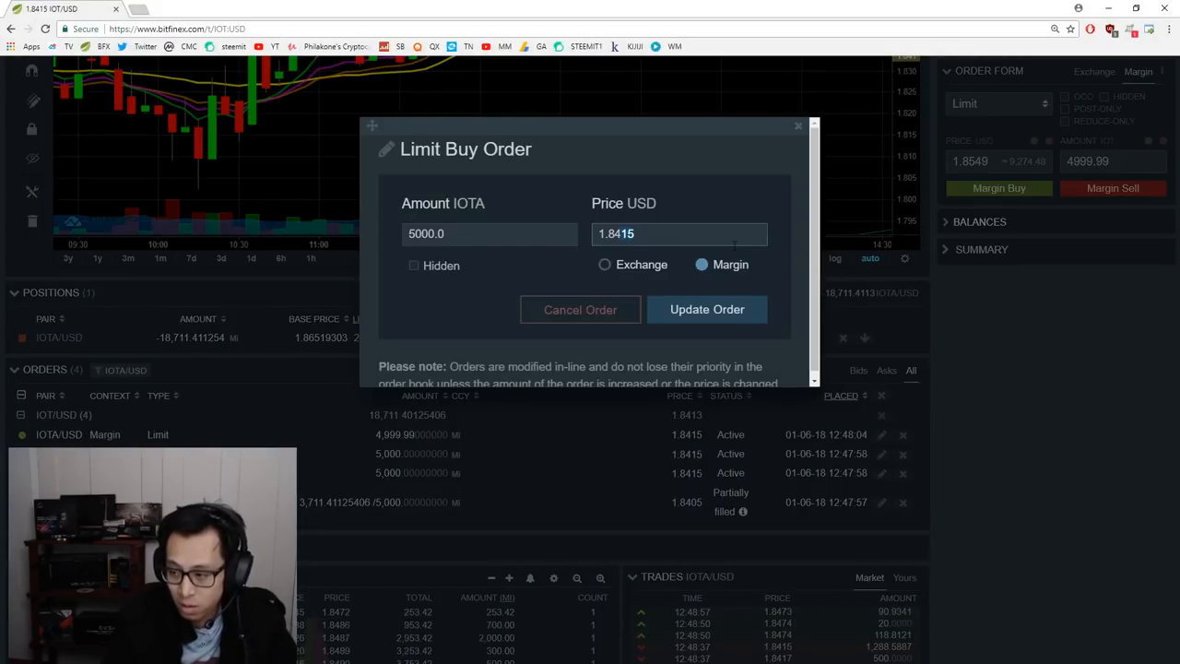
# - Reprice three buy orders to 1.8421 and 1.8422, including the partially filled one
pyautogui.click(707, 309)
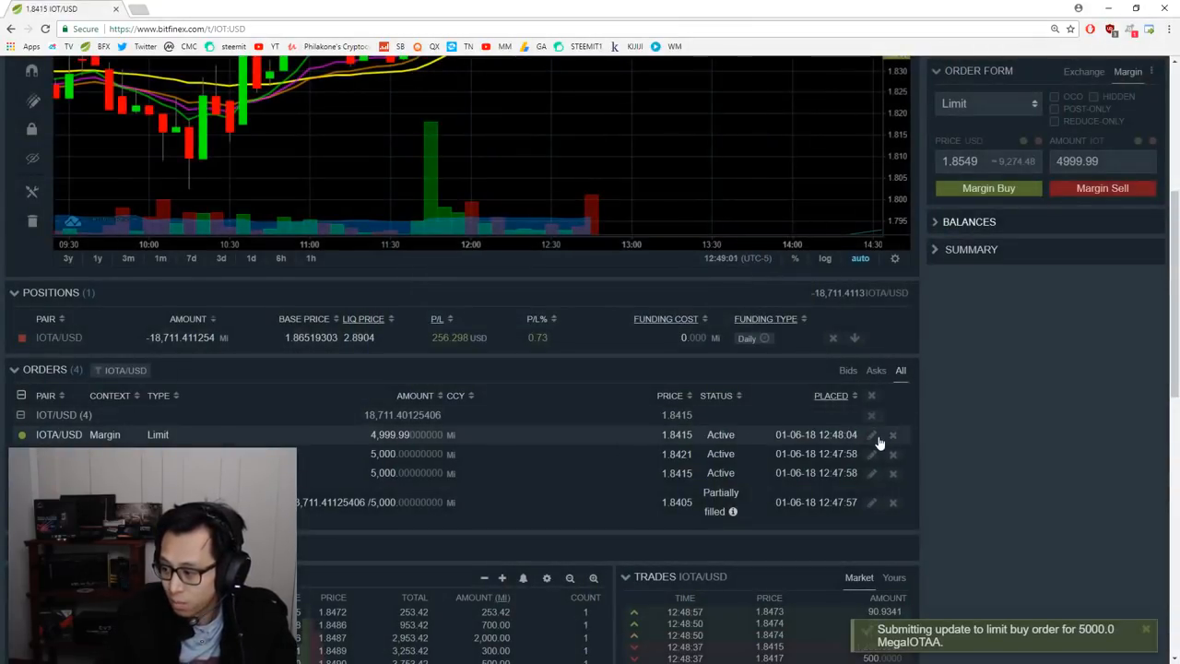
pyautogui.click(872, 434)
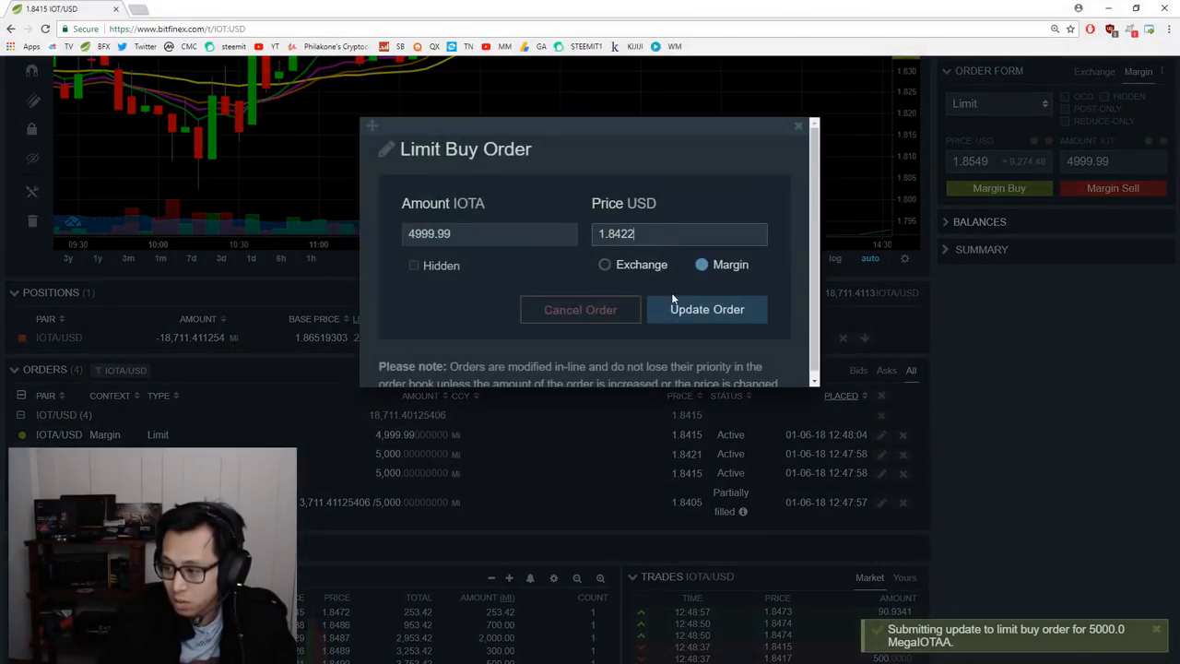
pyautogui.click(706, 309)
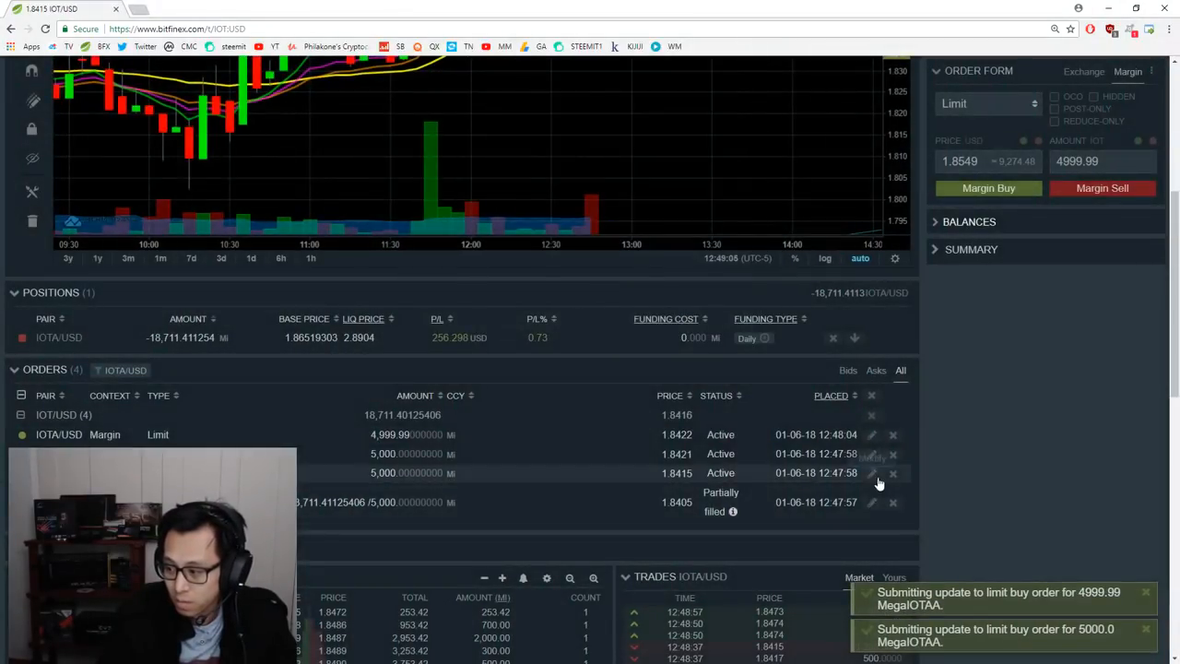
pyautogui.click(873, 501)
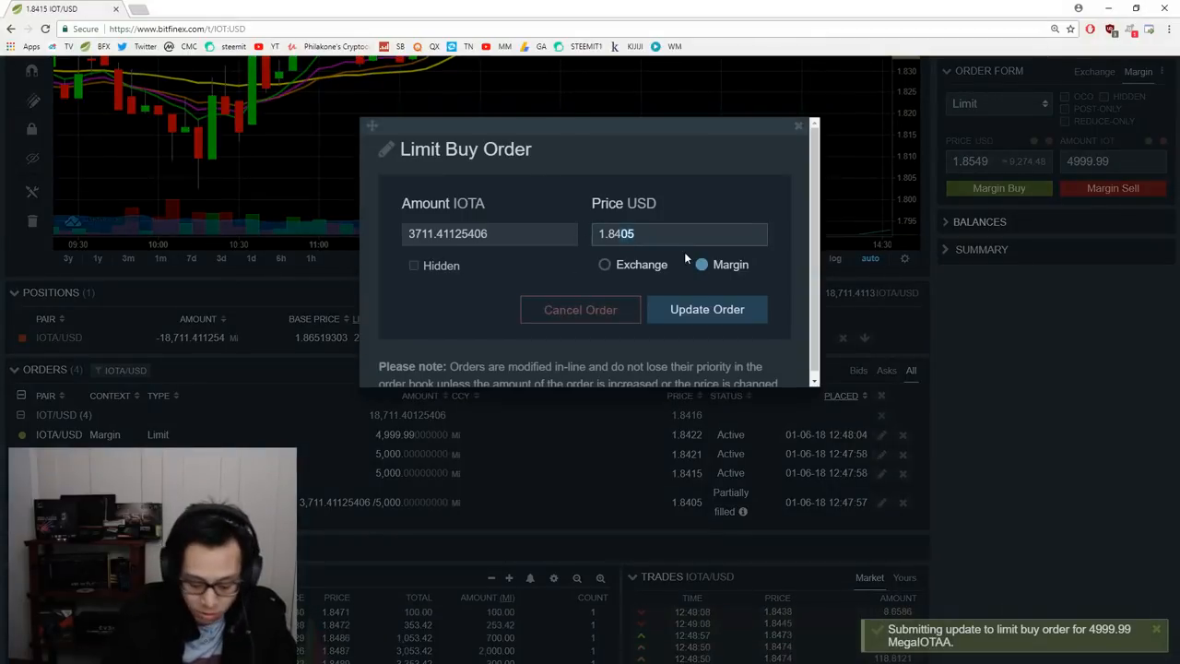
pyautogui.click(706, 308)
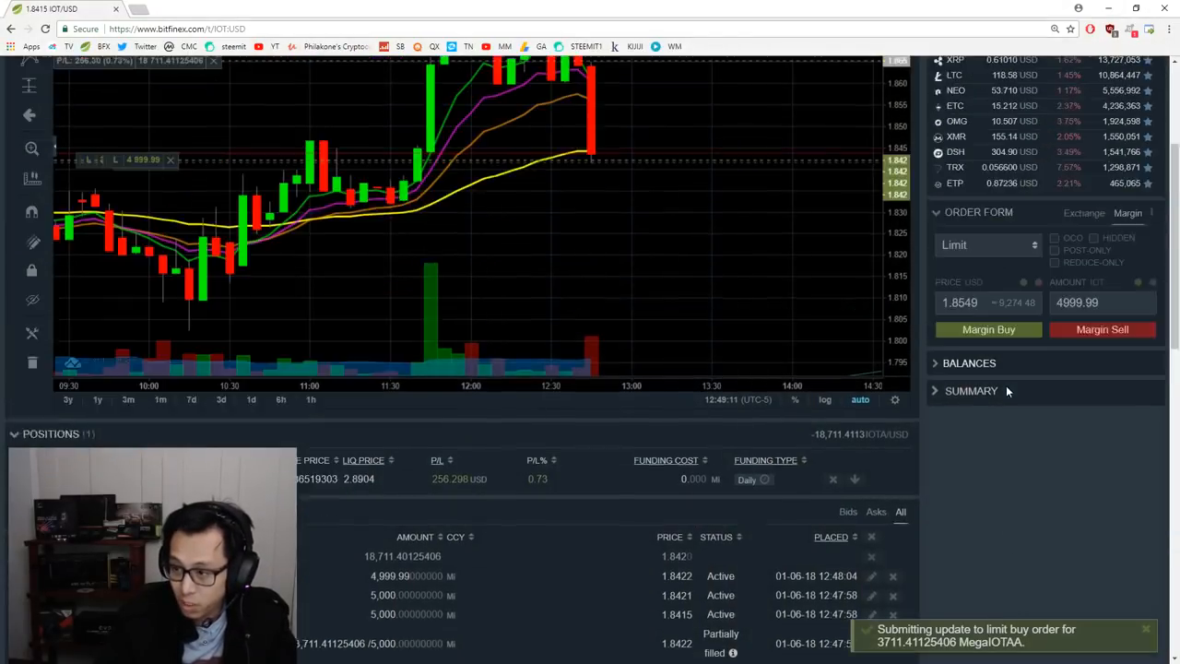
# - Pick an option from the chart's right-click menu while the buy orders fill
pyautogui.rightClick(578, 459)
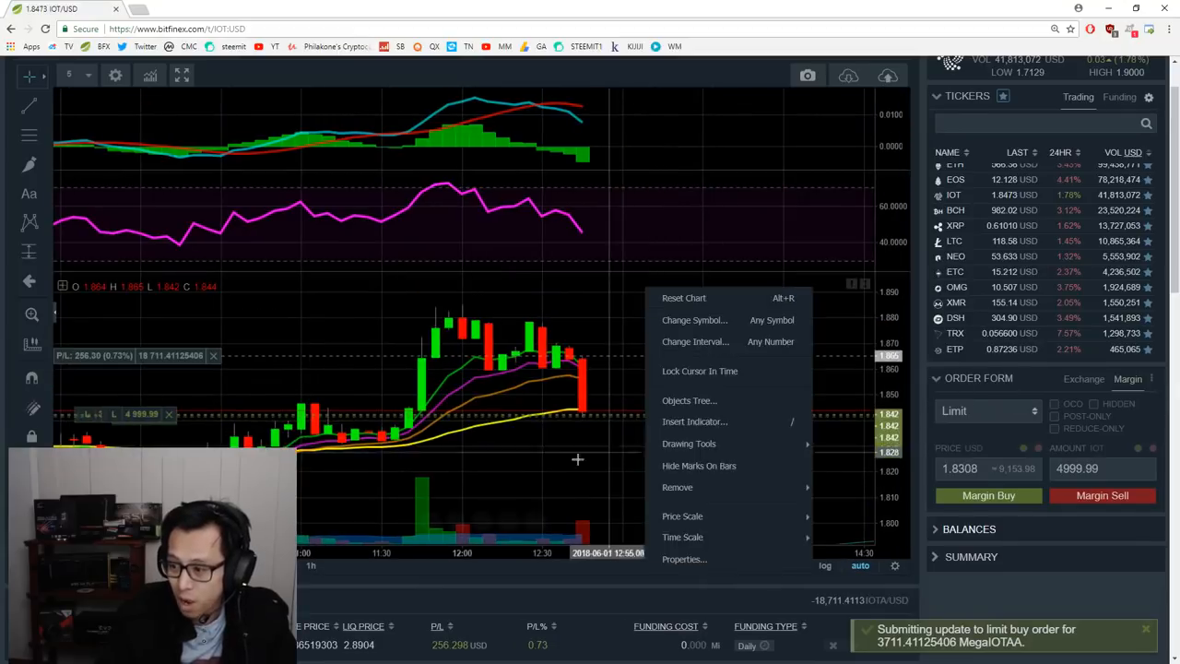
pyautogui.click(1112, 398)
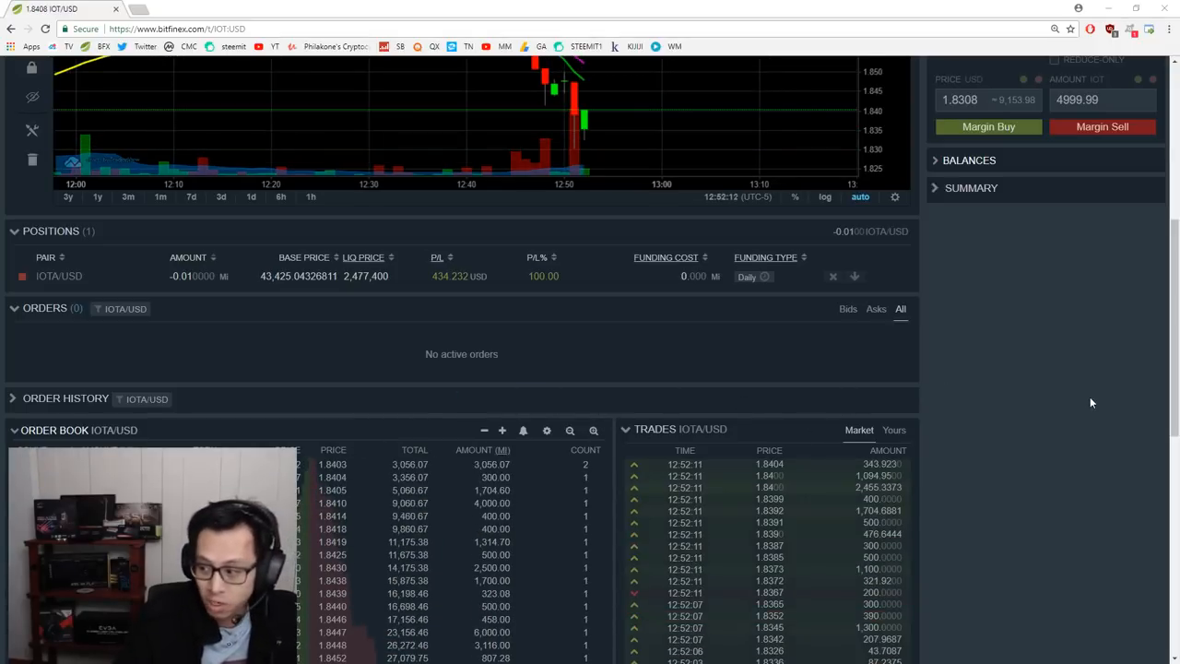
# - Scroll the trading page and minimize the Snipping Tool clip of the 434.232 USD profit
pyautogui.scroll(-3)
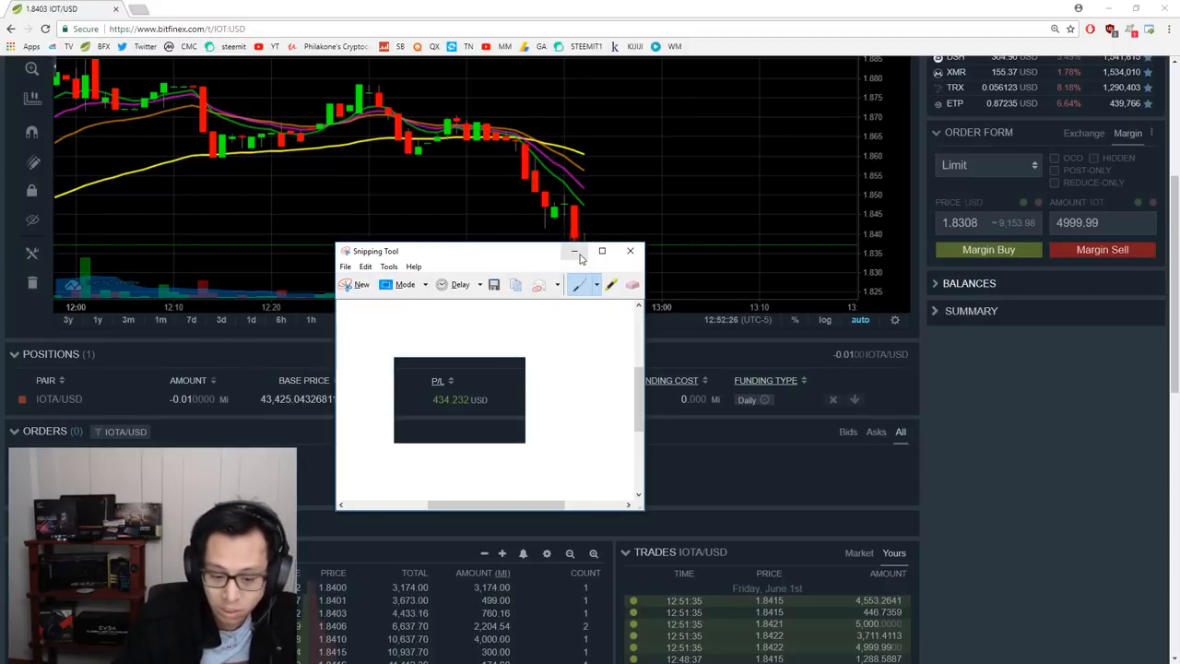
pyautogui.click(631, 251)
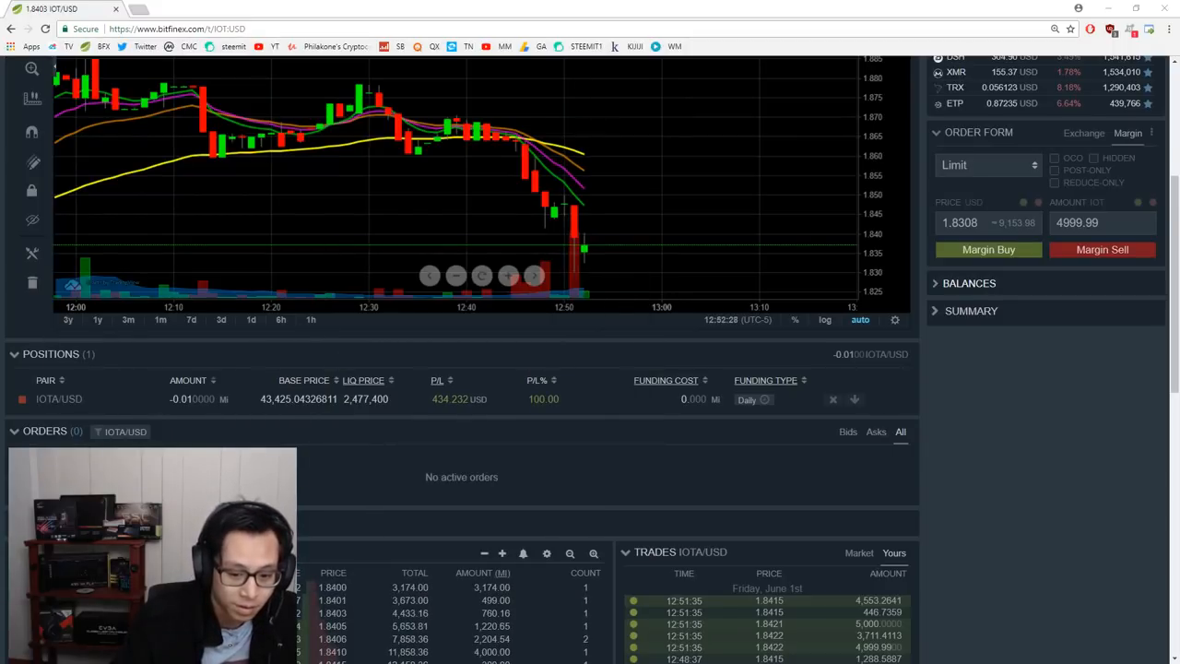